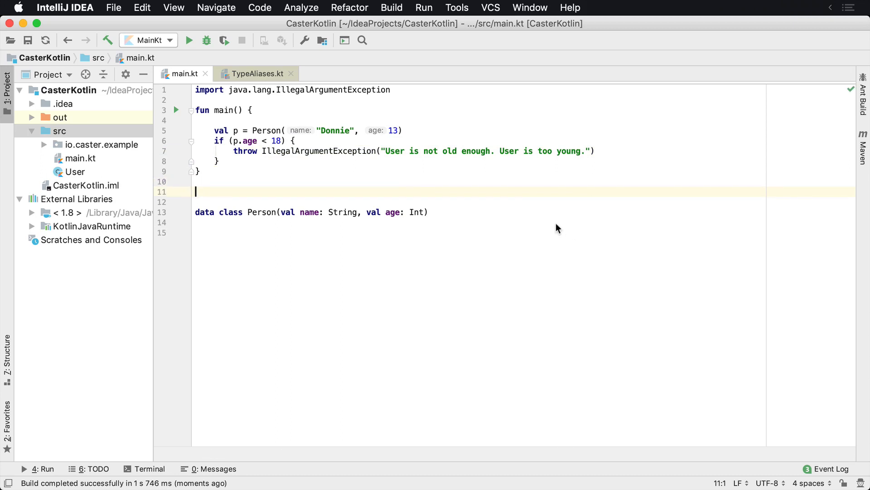
pyautogui.moveTo(345, 147)
pyautogui.write('class')
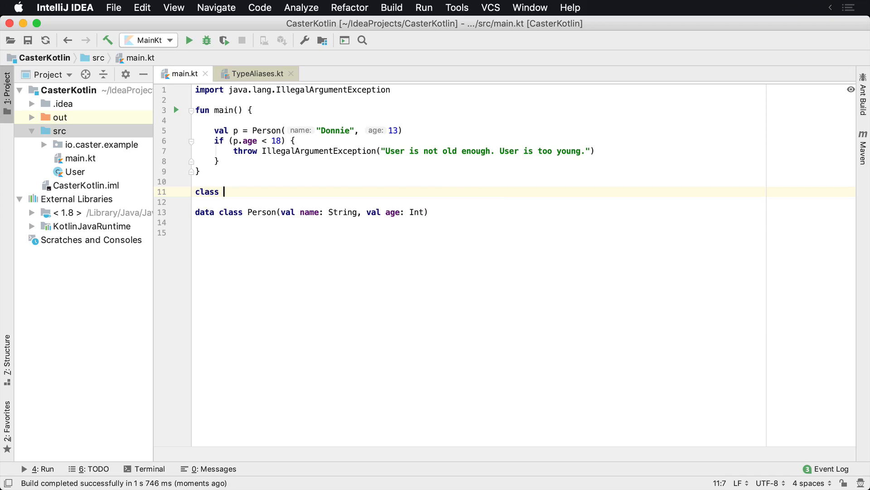
# Step: Declare class InvalidAgeException() on line 11 of main.kt, above the Person data class
pyautogui.write('IllegalAg')
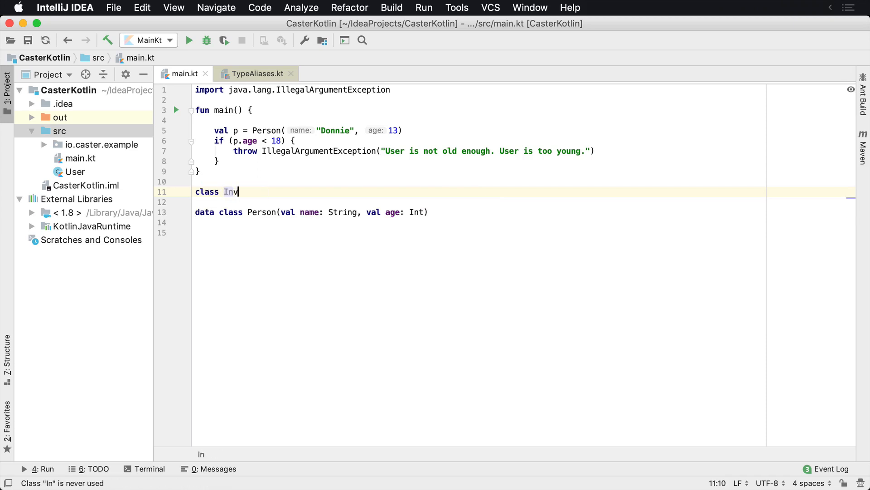
pyautogui.write('alidAgeExc')
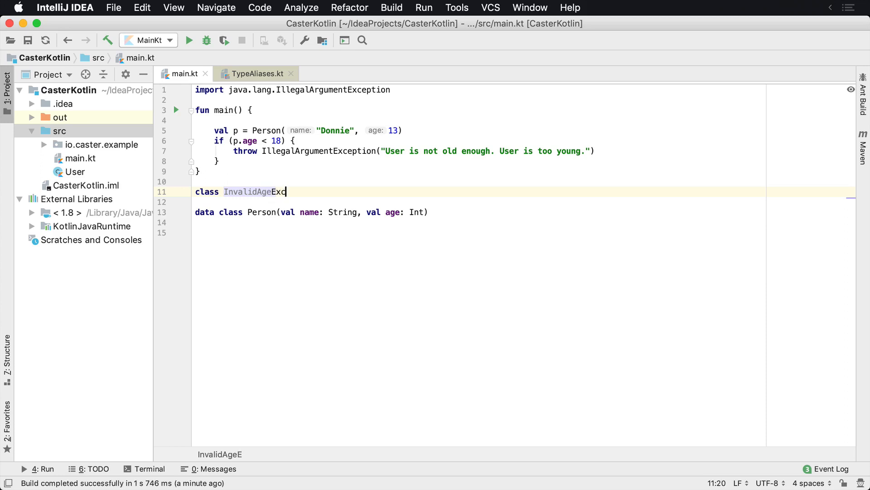
pyautogui.write('eption')
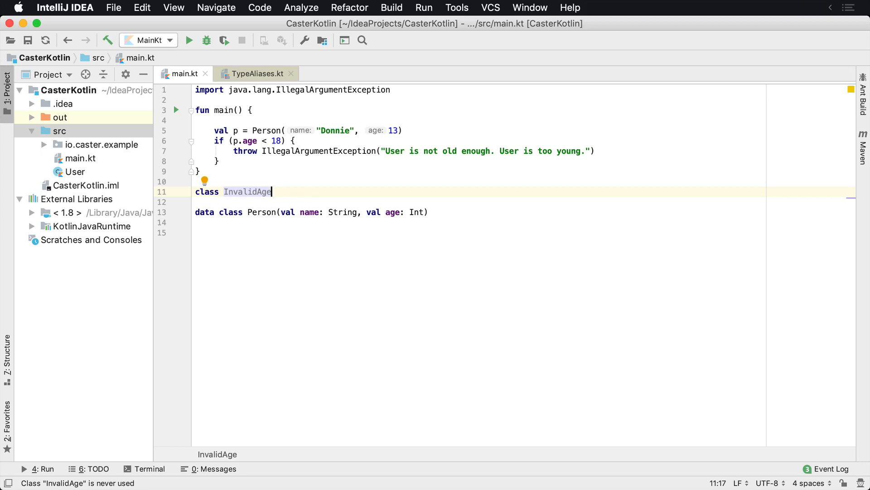
pyautogui.write('Excepti')
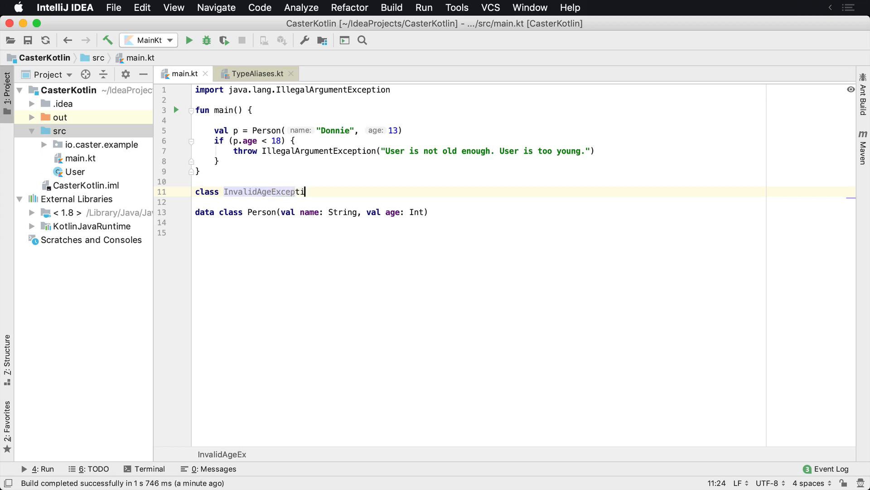
pyautogui.write('on(')
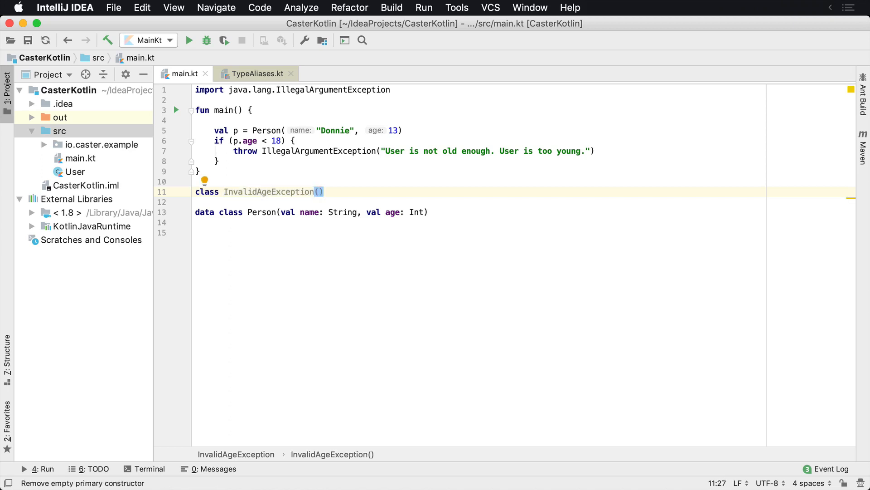
# Step: Give InvalidAgeException (val age: Int, message: String) and extend IllegalArgumentException
pyautogui.write('val')
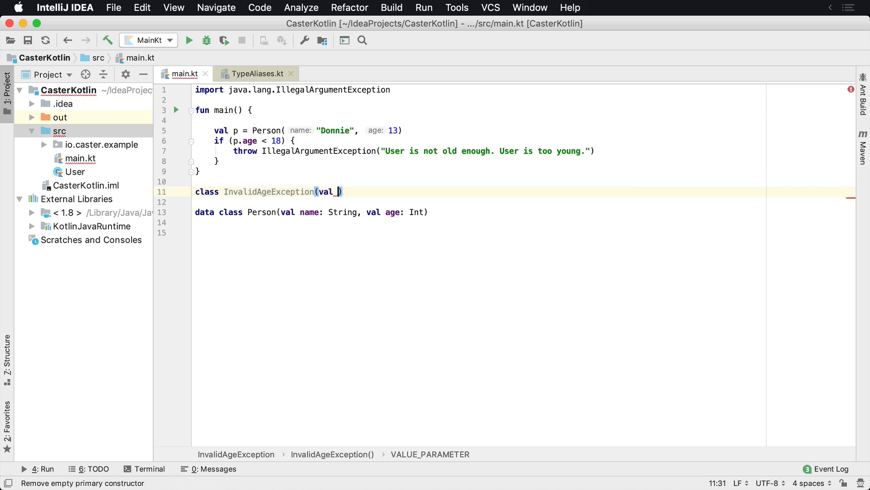
pyautogui.write('age: Int, m')
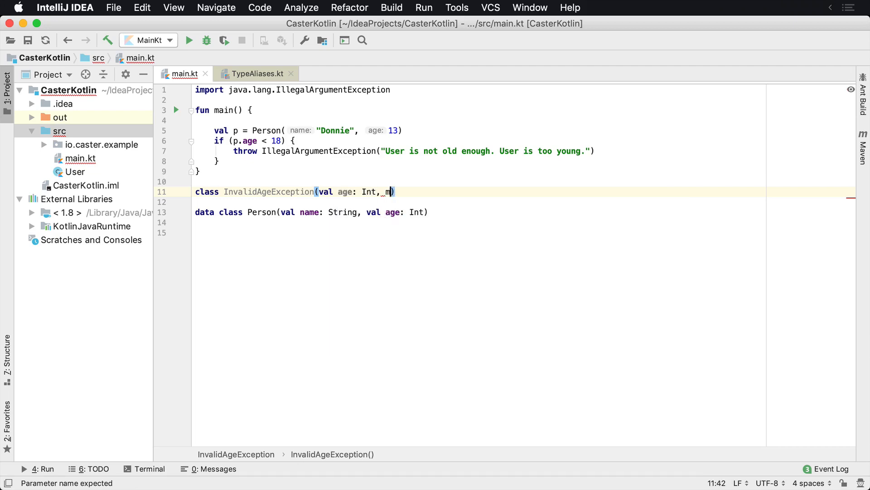
pyautogui.write('essage: String')
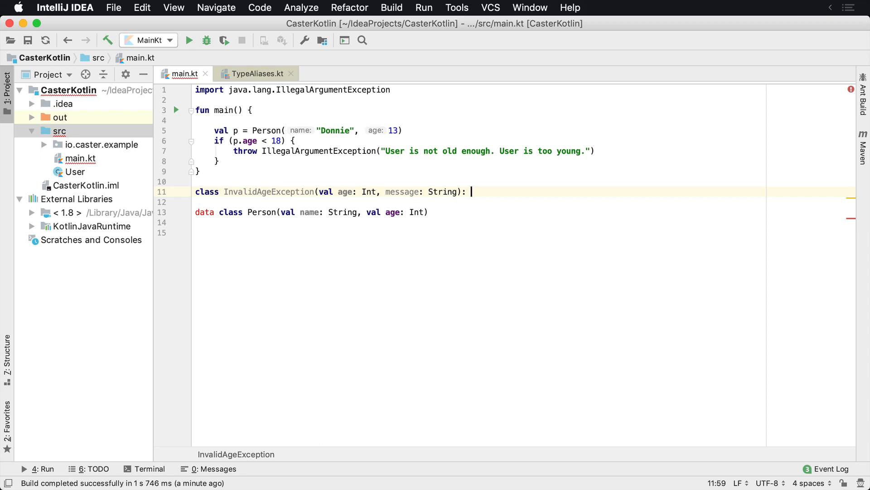
pyautogui.write('Exce')
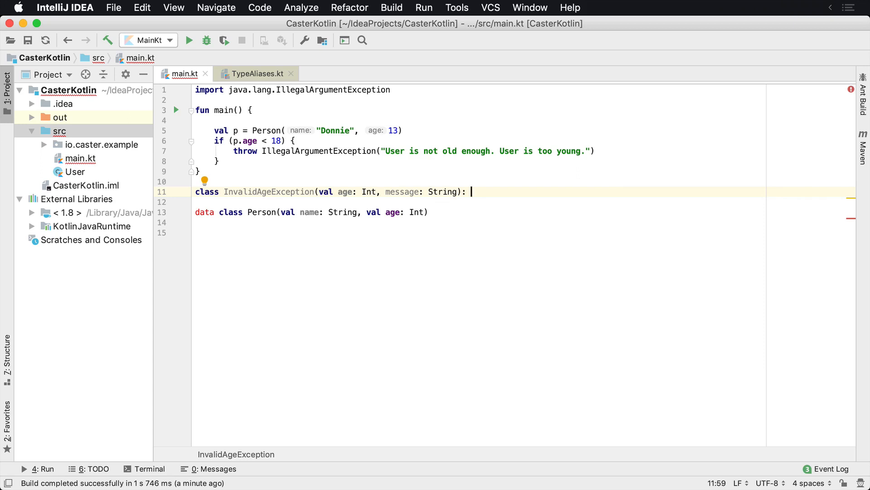
pyautogui.write('Ille')
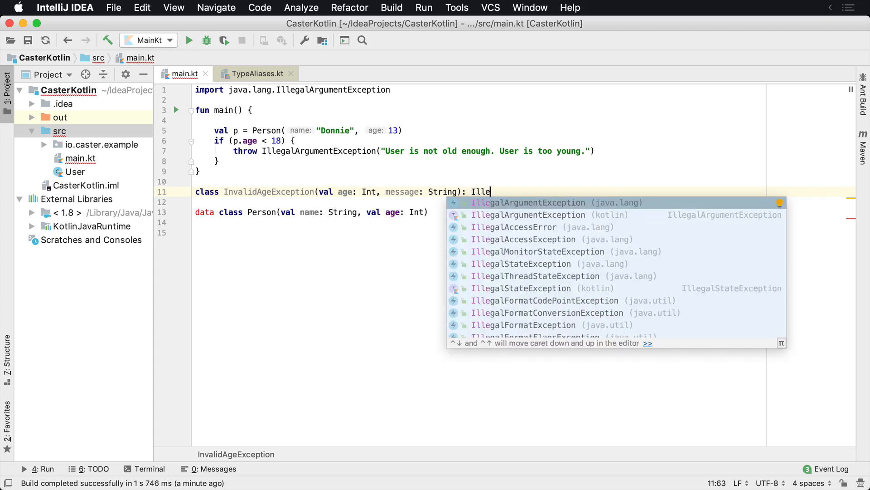
pyautogui.press('Enter')
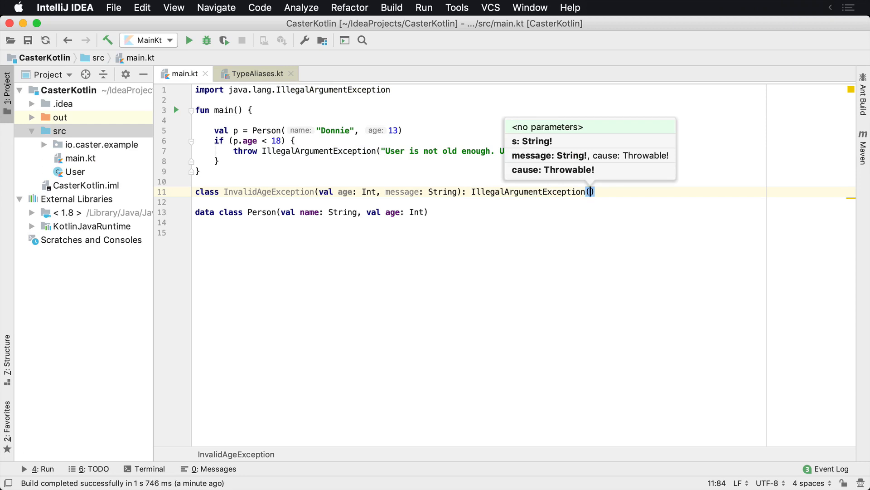
# Step: Pass the superclass the message string "Invalid age: $age. $message"
pyautogui.write('""')
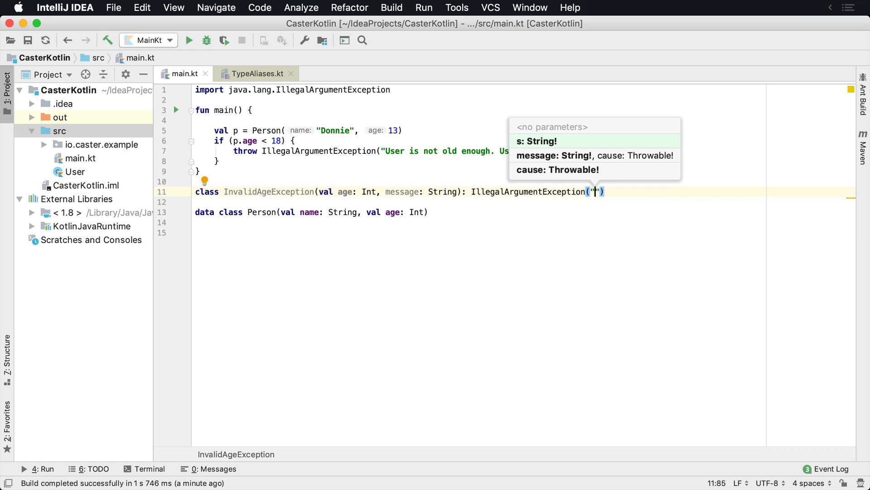
pyautogui.write('Invalid age: $')
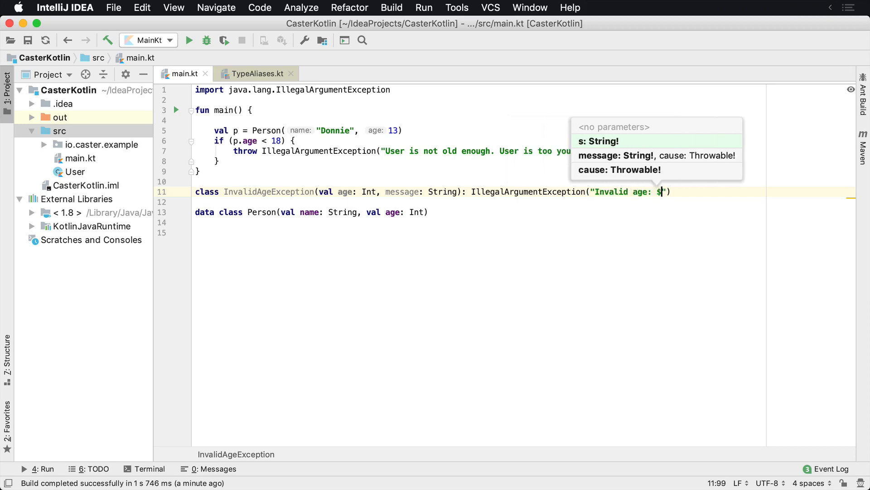
pyautogui.write('age')
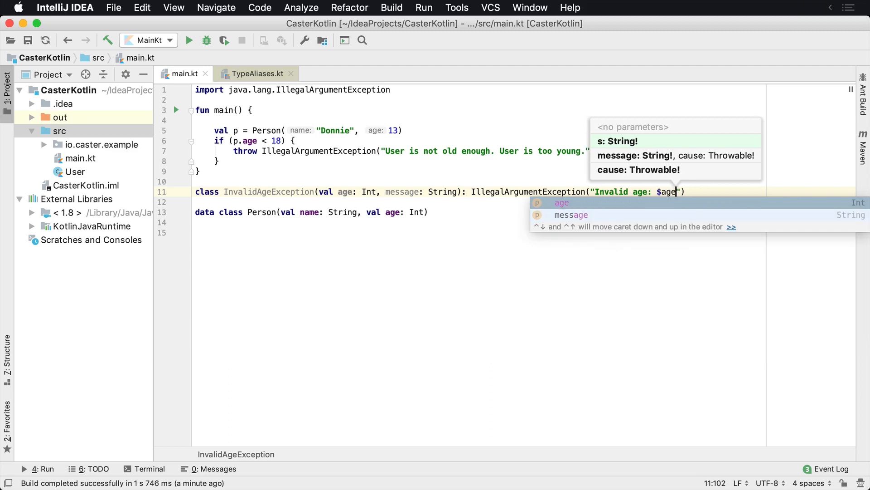
pyautogui.write('. $m')
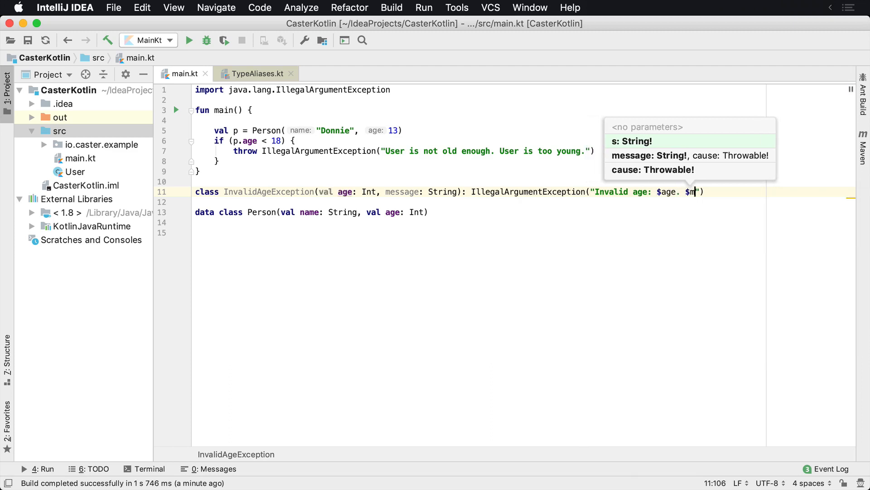
pyautogui.write('essage')
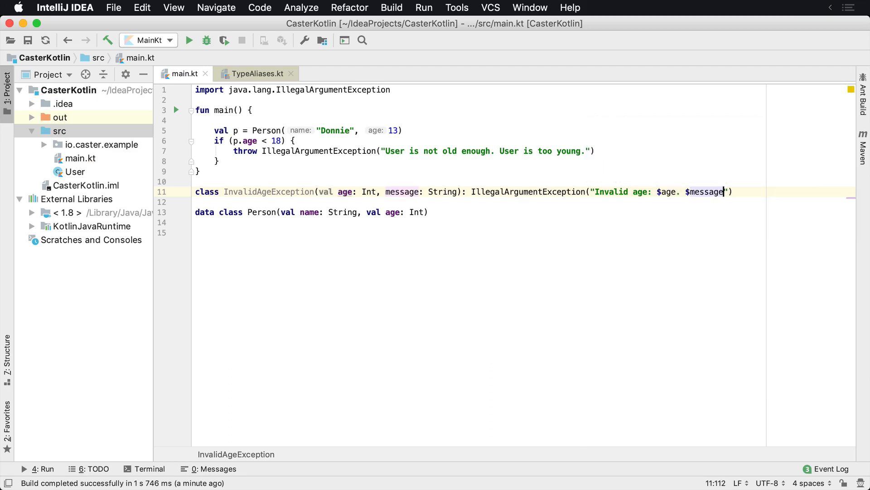
# Step: Throw InvalidAgeException(p.age, ...) in main and run to print "Invalid age: 13. User is not old enough."
pyautogui.click(594, 150)
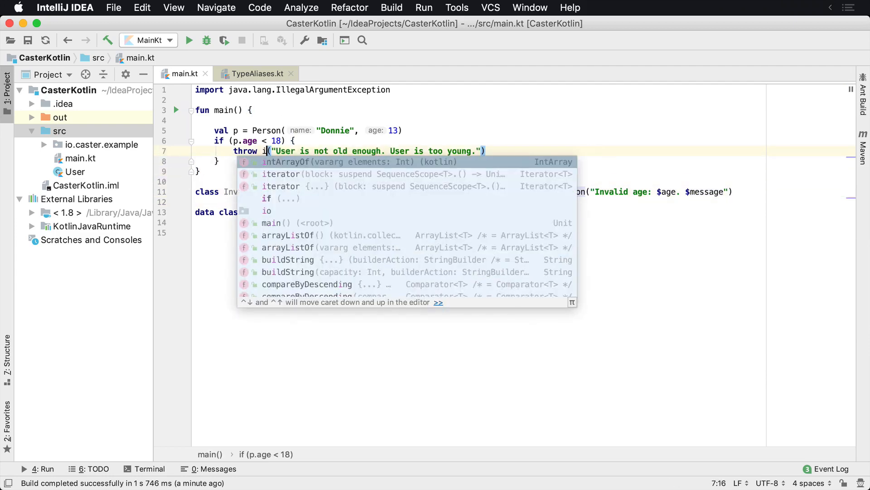
pyautogui.write('nval')
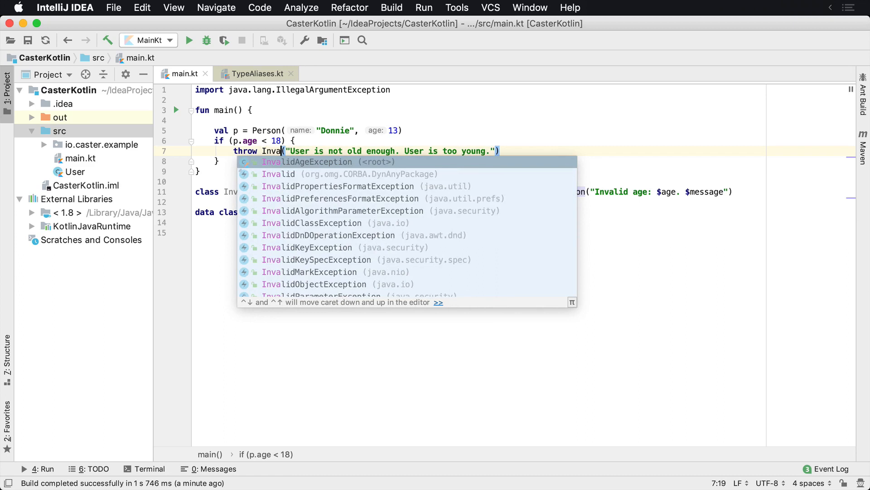
pyautogui.click(308, 162)
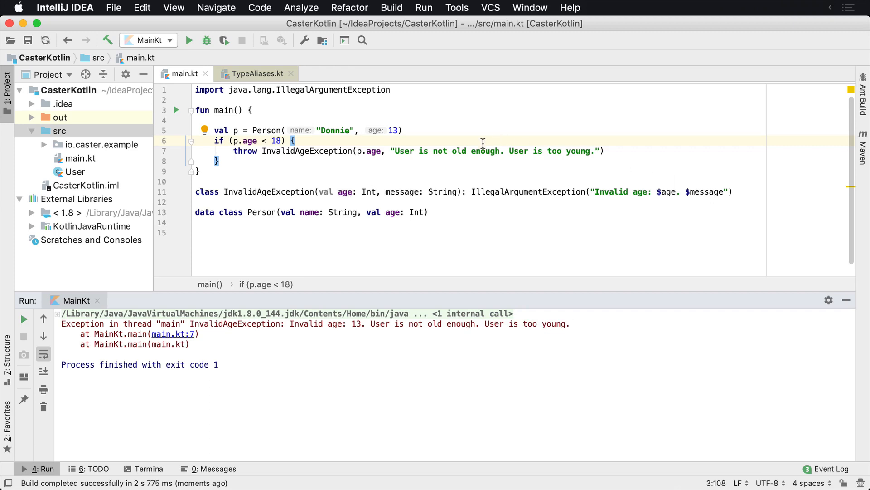
# Step: Delete the empty line after fun main() { so main.kt has no extra blank lines
pyautogui.click(505, 191)
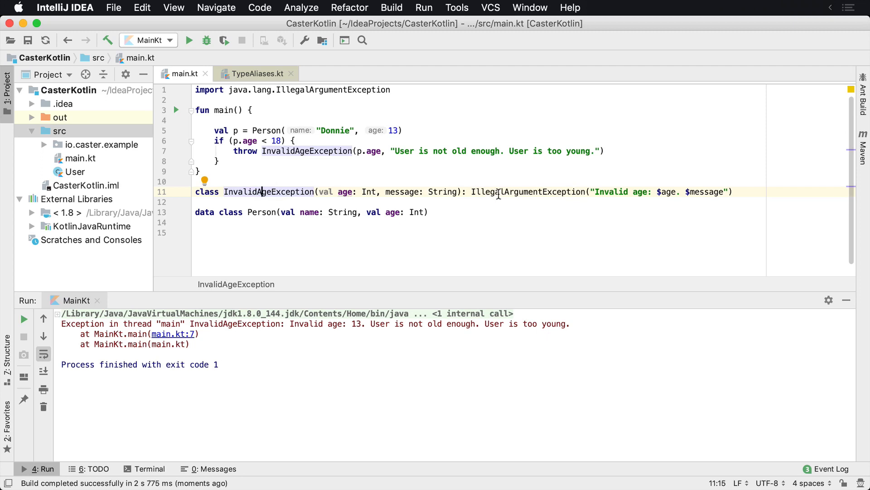
pyautogui.moveTo(325, 170)
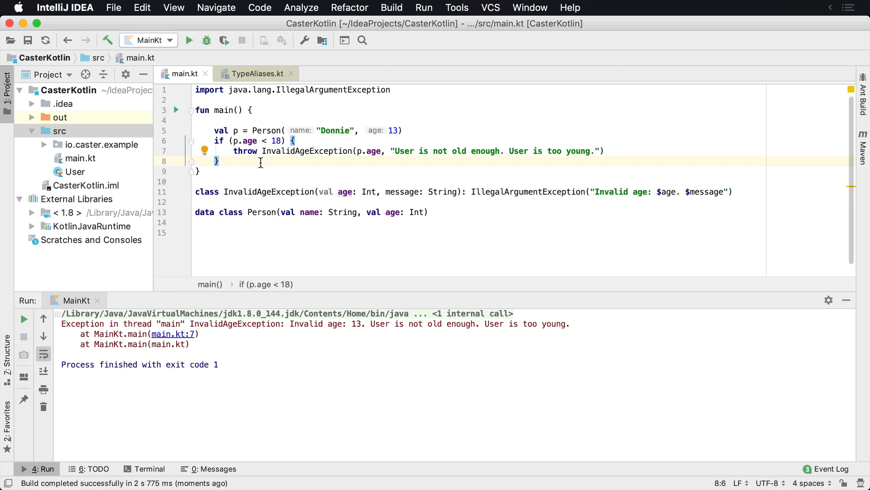
pyautogui.click(306, 152)
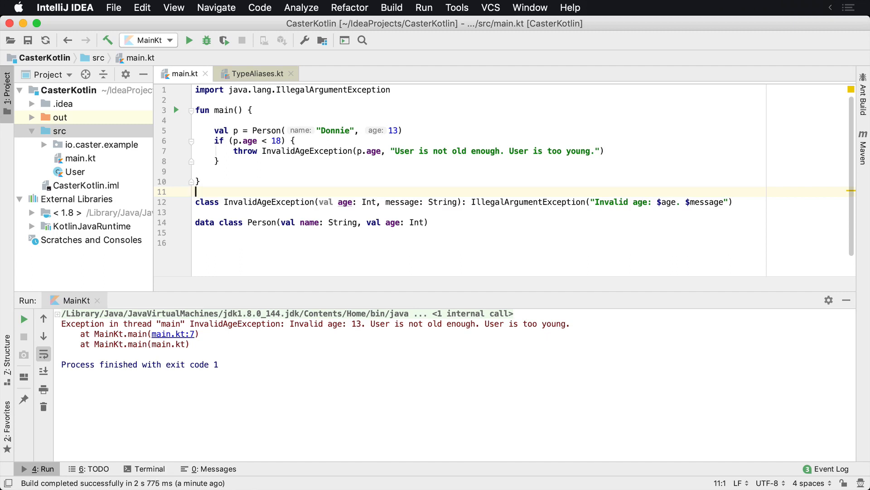
pyautogui.click(283, 168)
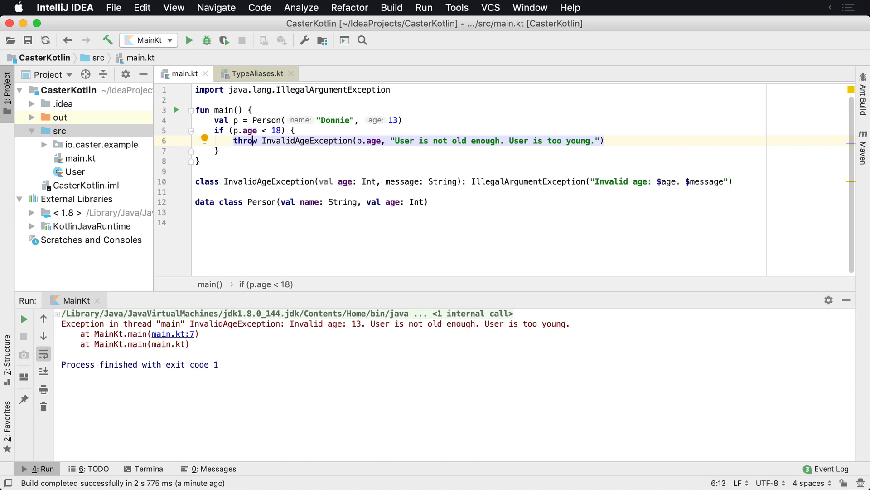
pyautogui.moveTo(341, 212)
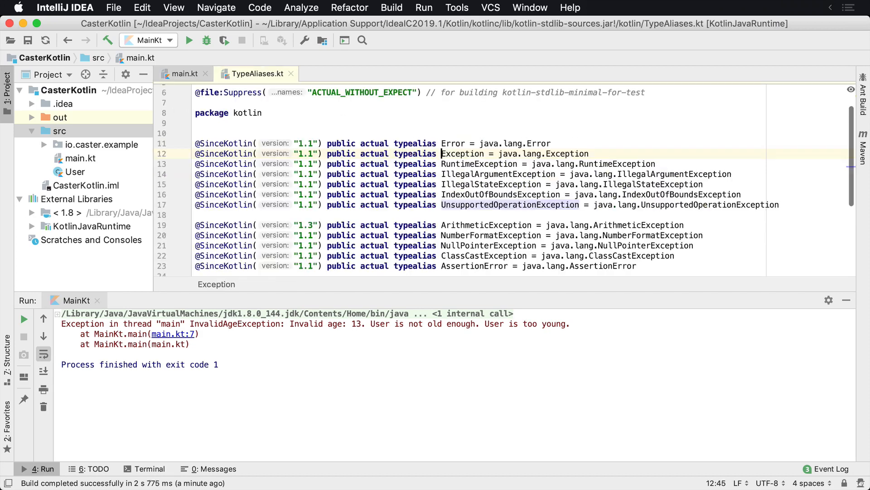
# Step: Return to main.kt and change InvalidAgeException's superclass from IllegalArgumentException to Exception
pyautogui.click(180, 73)
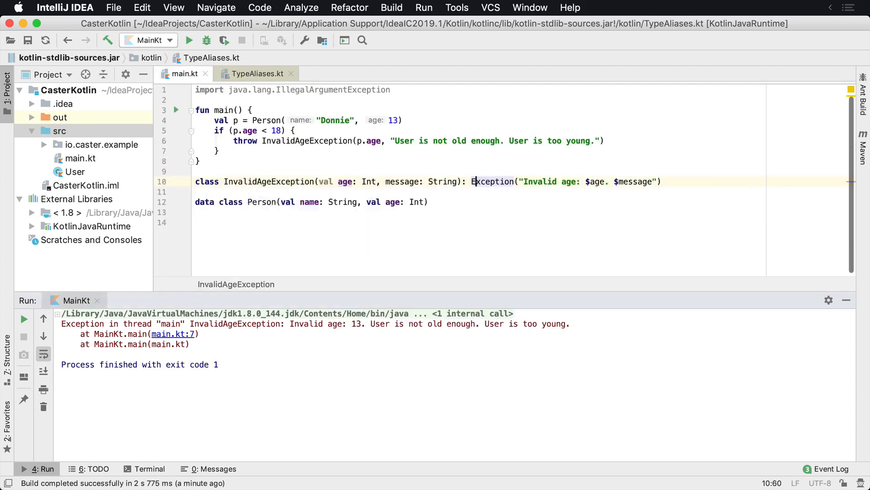